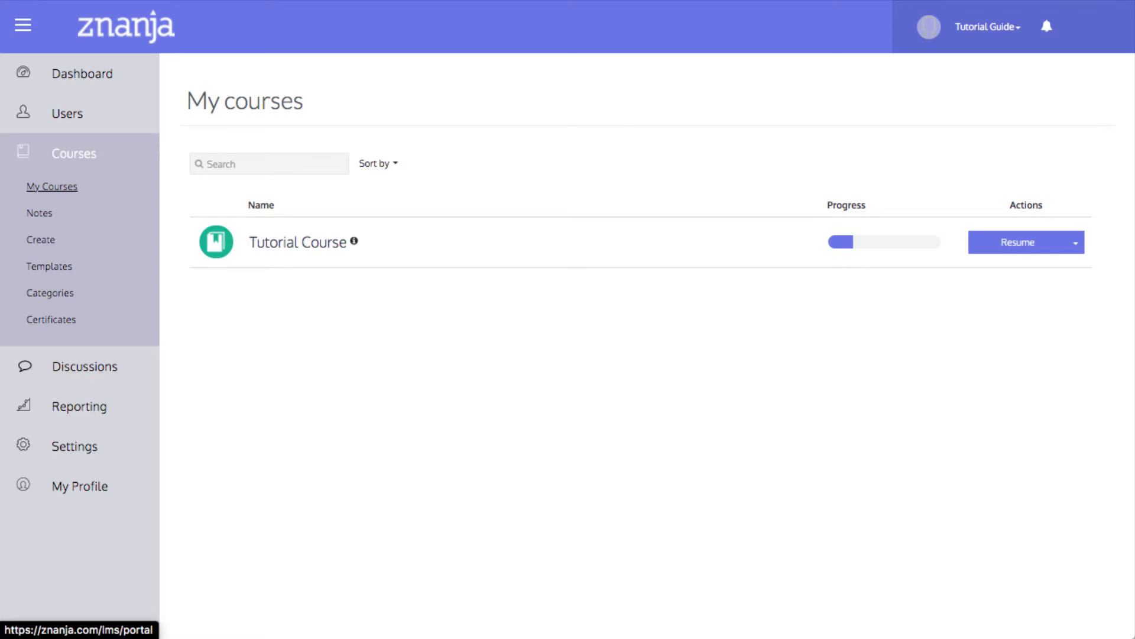
- Show My Courses and expand the Tutorial Course actions menu beside Resume
left_click(52, 186)
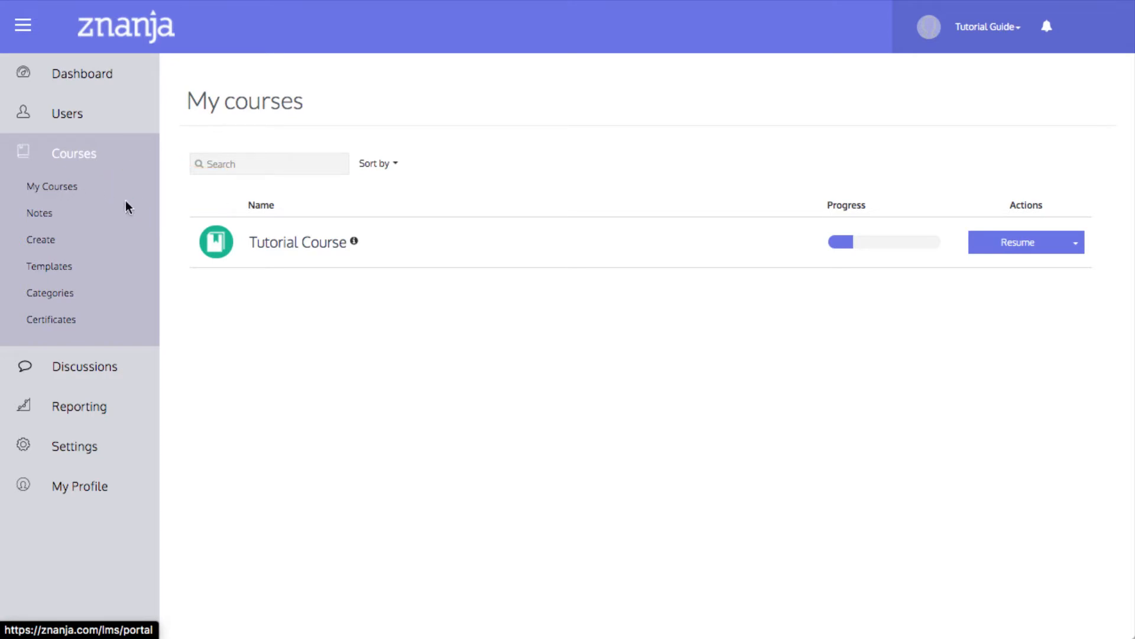
left_click(1078, 242)
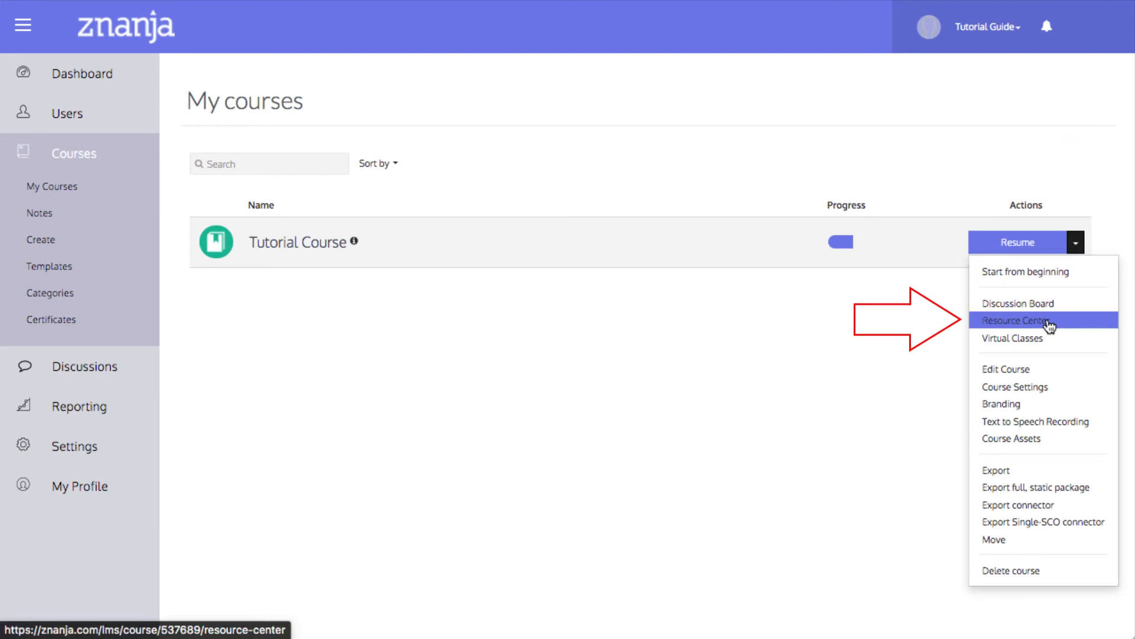
- Go to the Tutorial Course Resource Center from its actions menu
left_click(1031, 319)
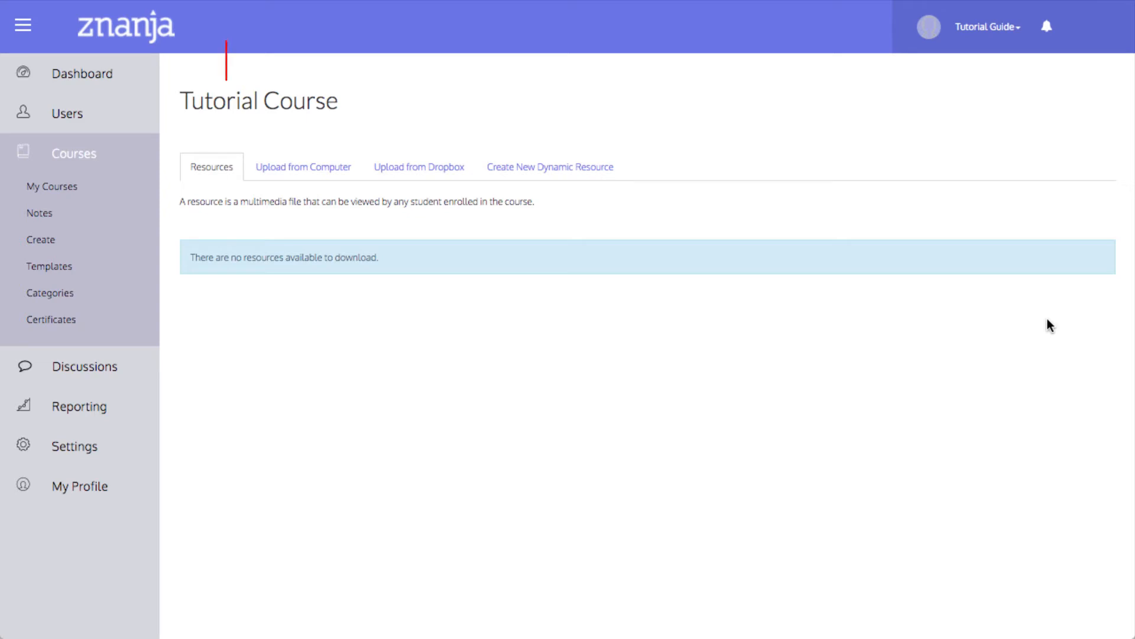
left_click(211, 167)
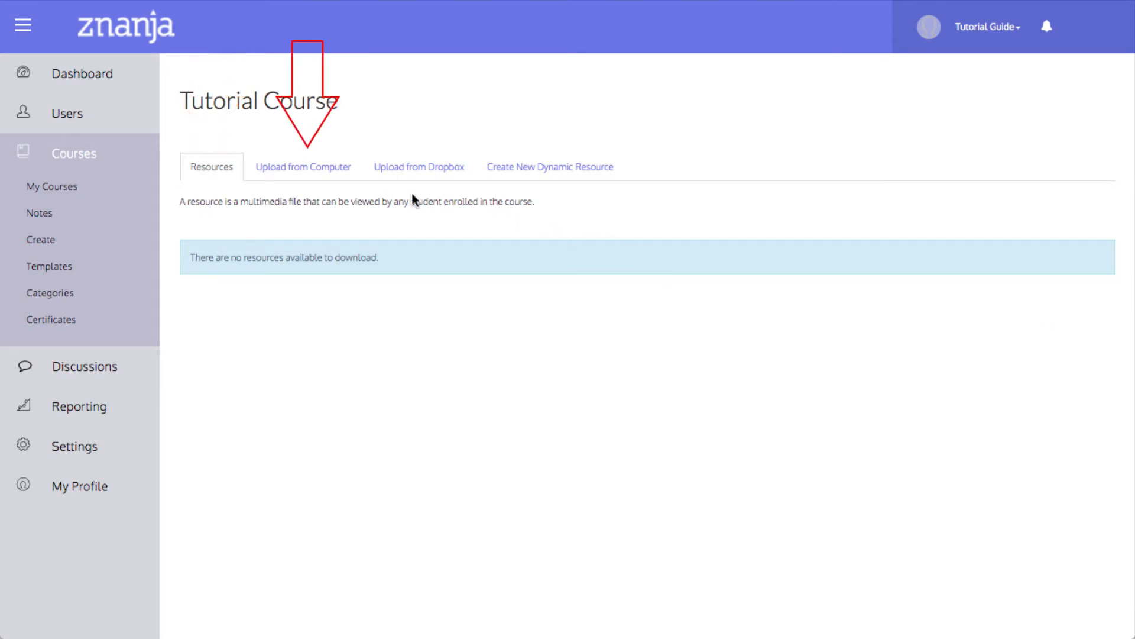
- Select Document 1.docx from the computer as the first upload file
left_click(302, 167)
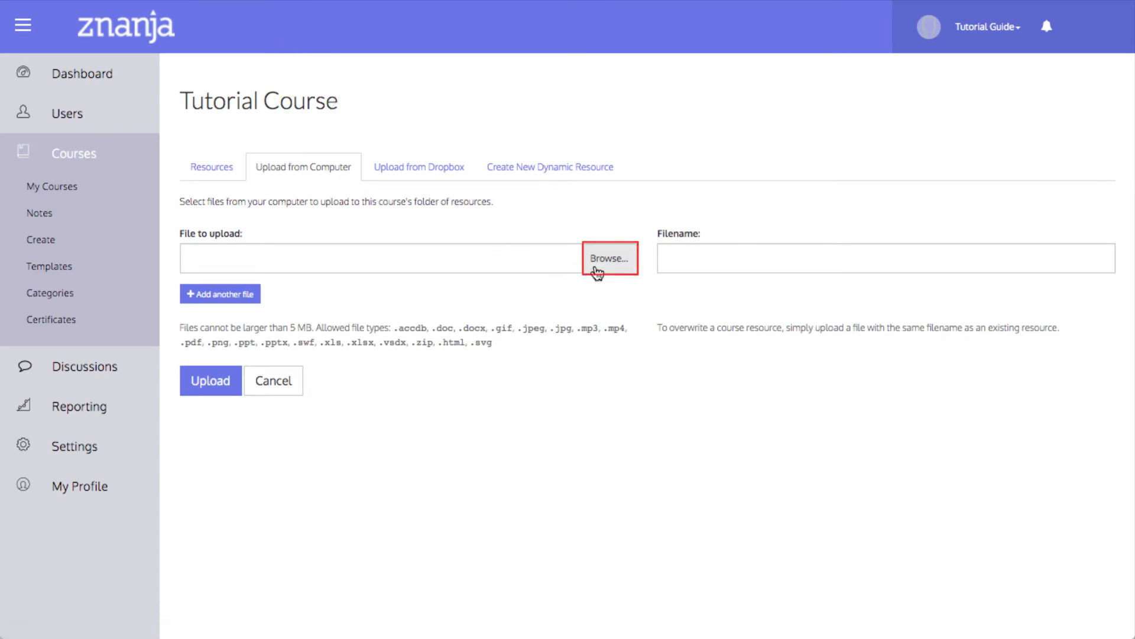
left_click(609, 258)
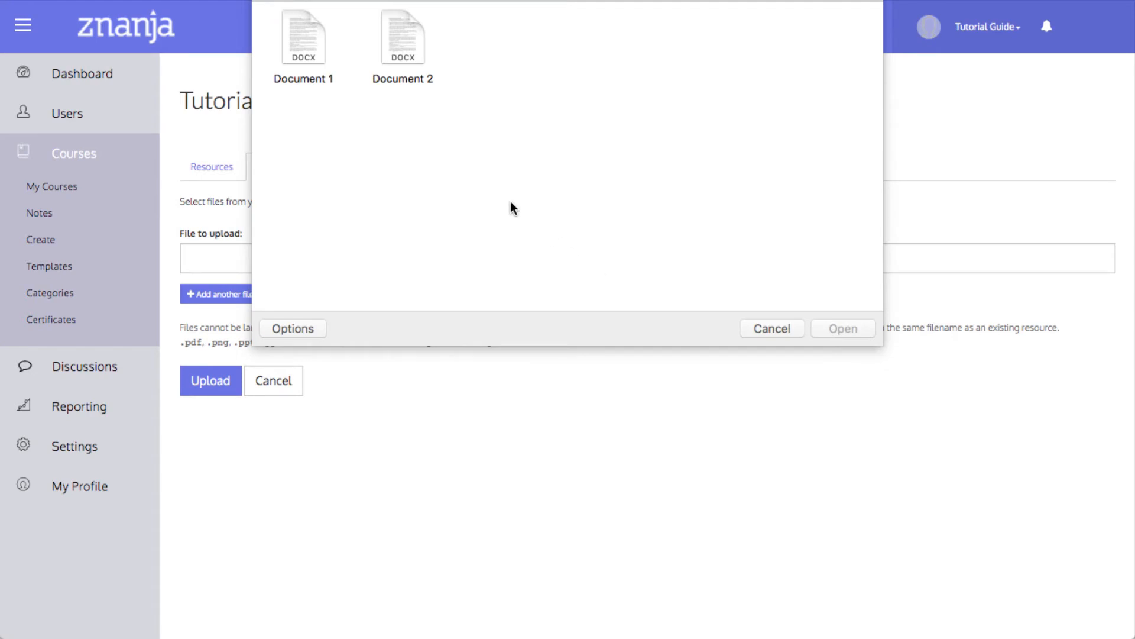
left_click(304, 36)
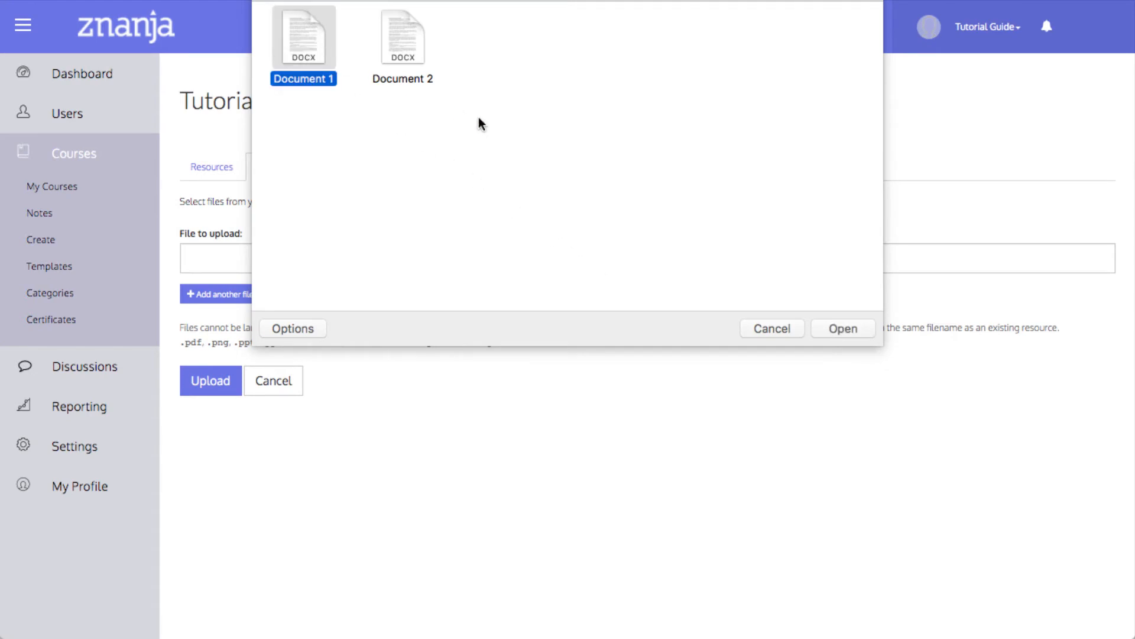
left_click(844, 327)
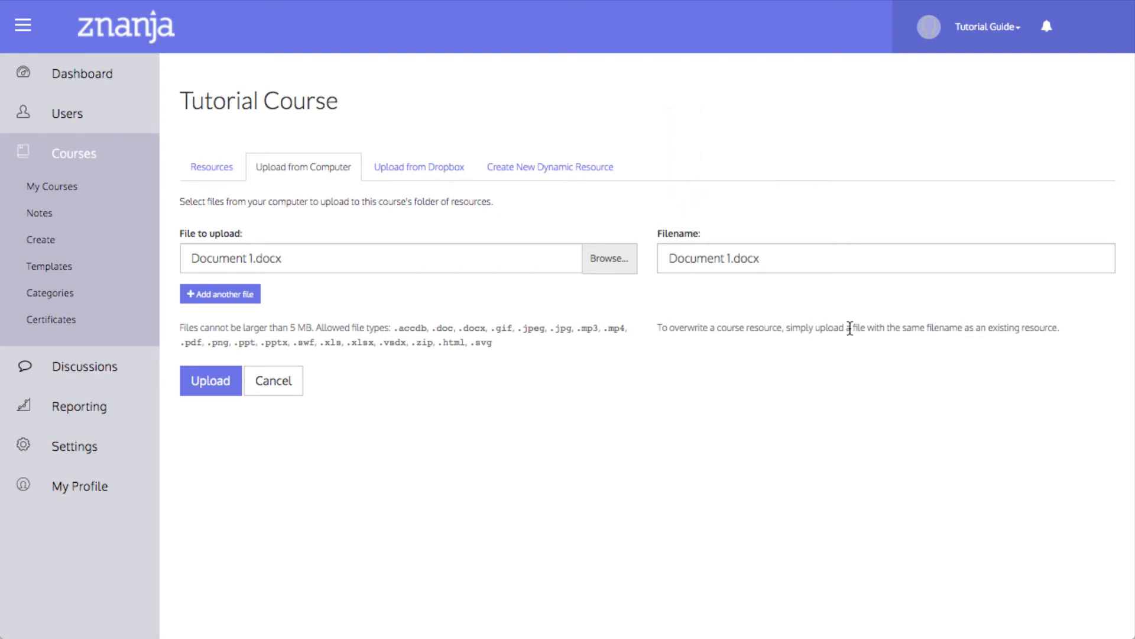
left_click(220, 293)
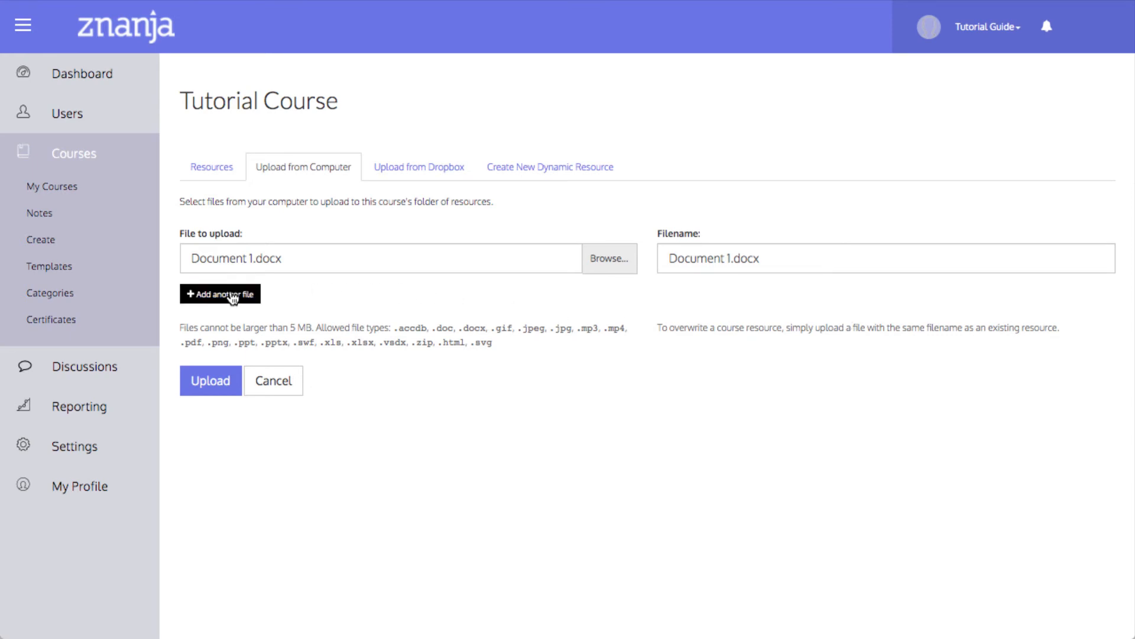
- Add Document 2.docx, upload both documents, and confirm they appear in Resource Center
left_click(220, 293)
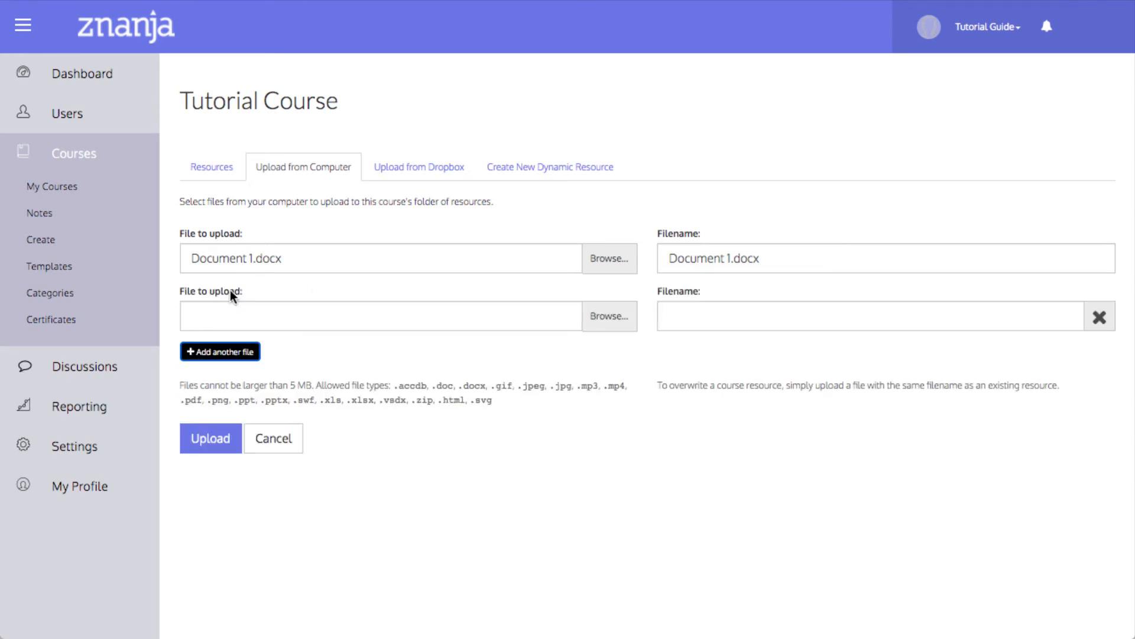
left_click(609, 316)
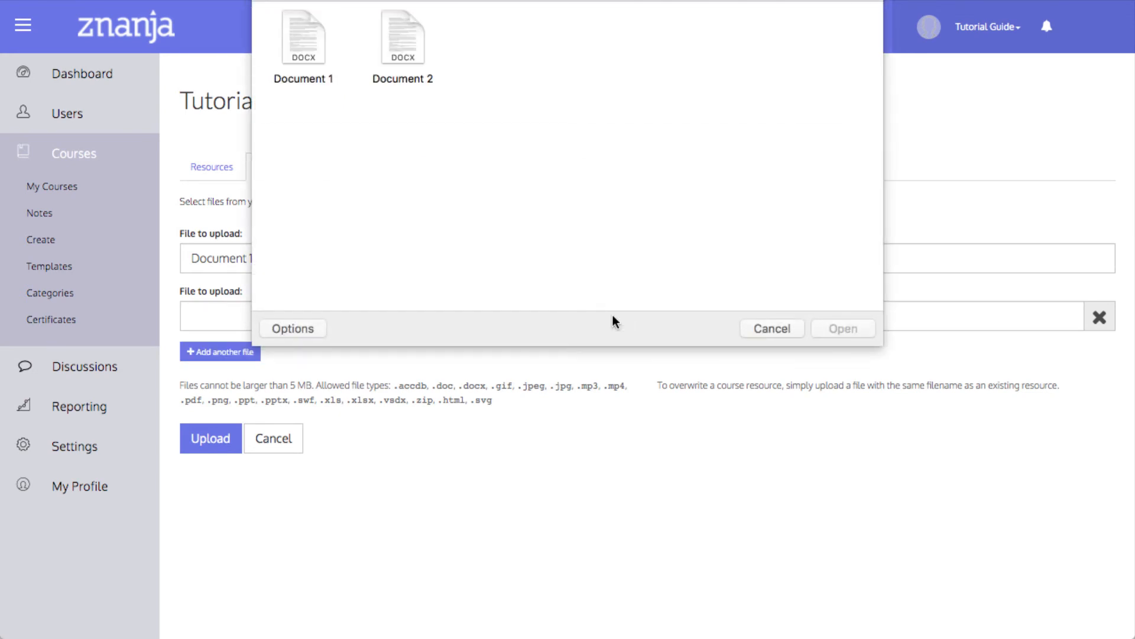
left_click(402, 36)
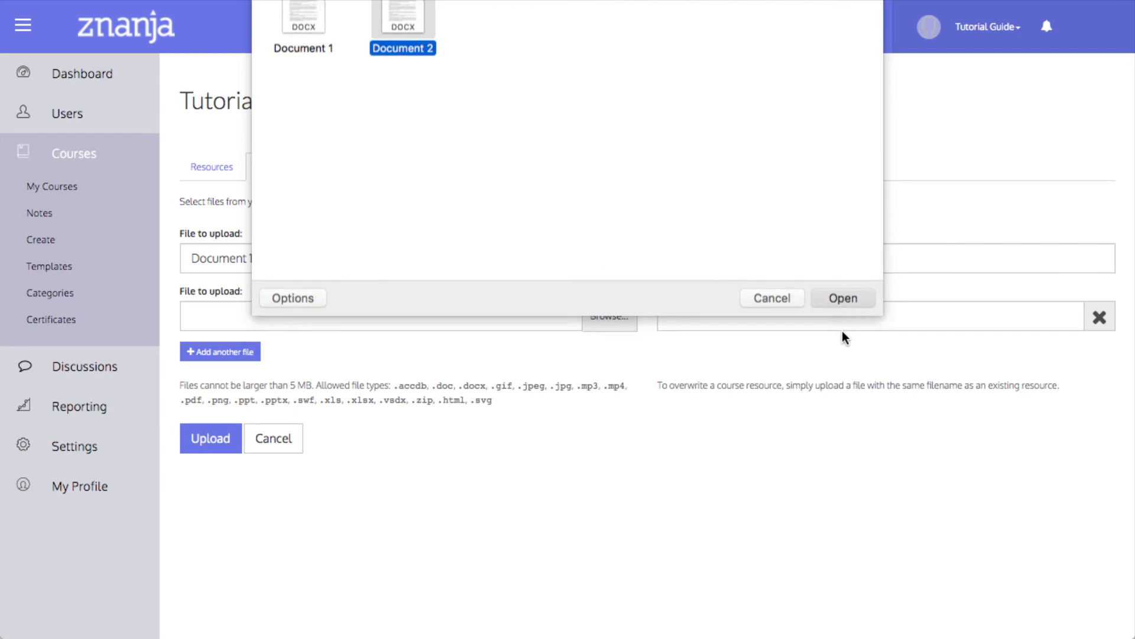
left_click(843, 298)
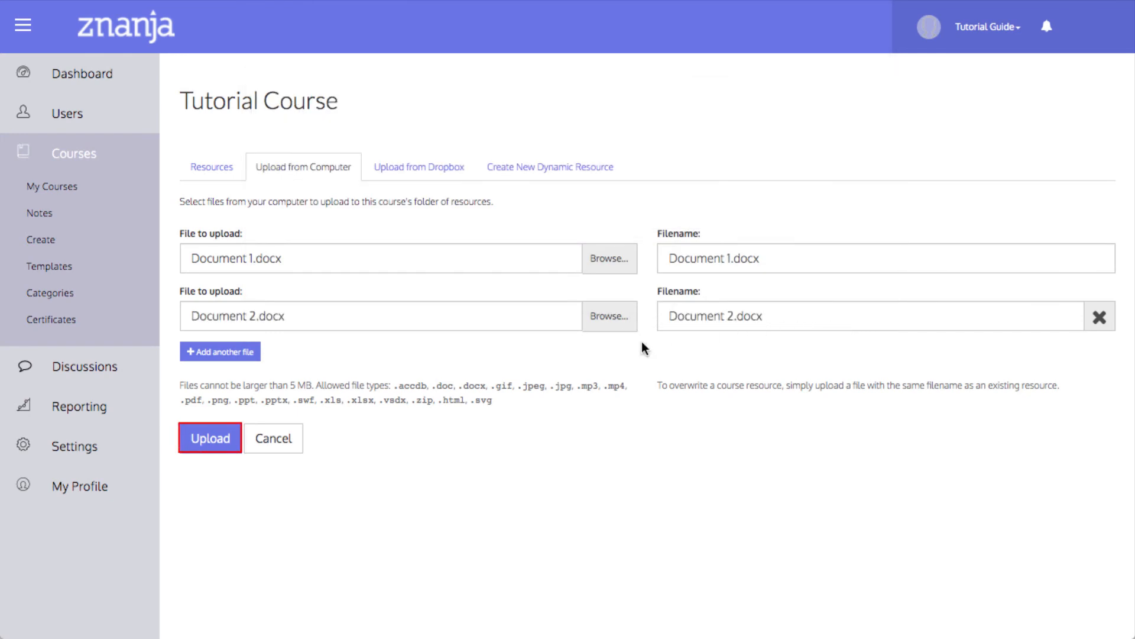
left_click(210, 438)
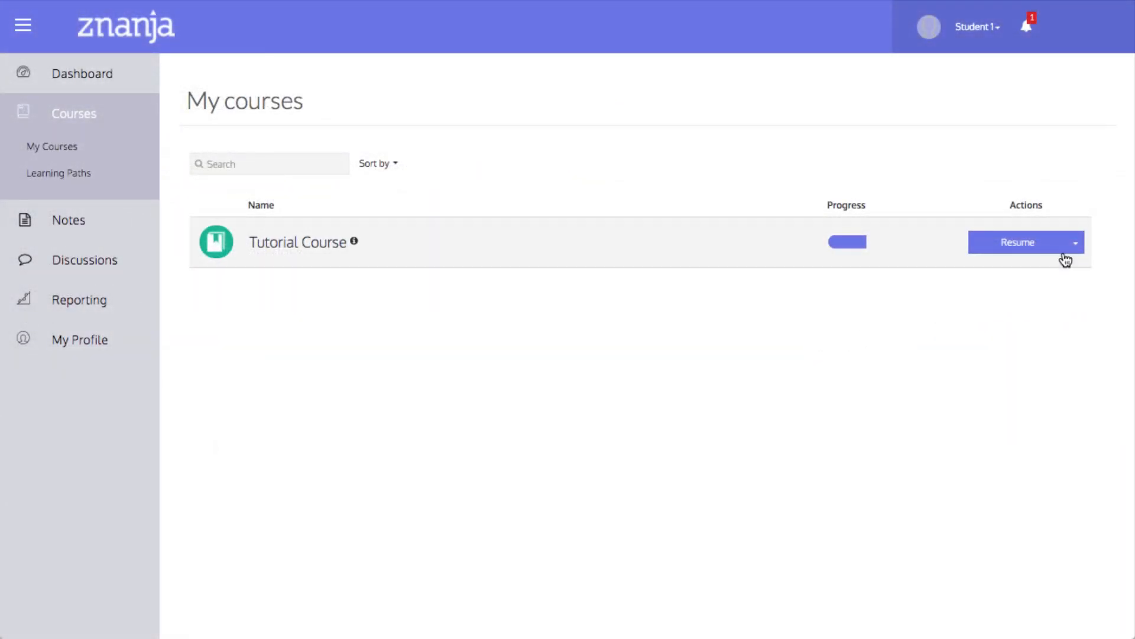
left_click(1076, 242)
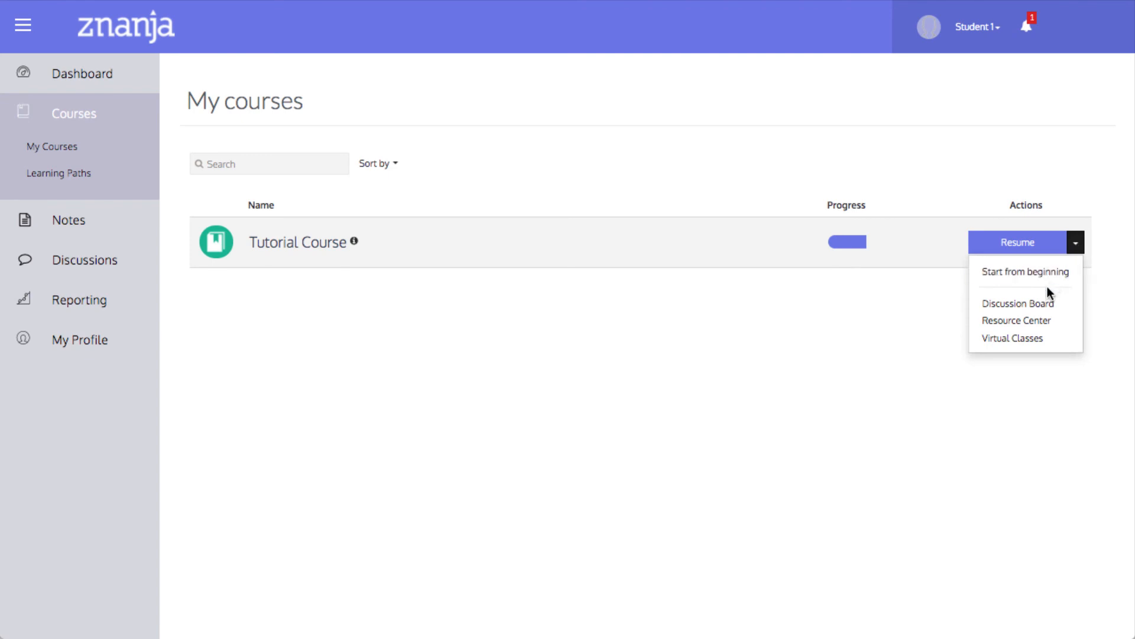
left_click(1016, 320)
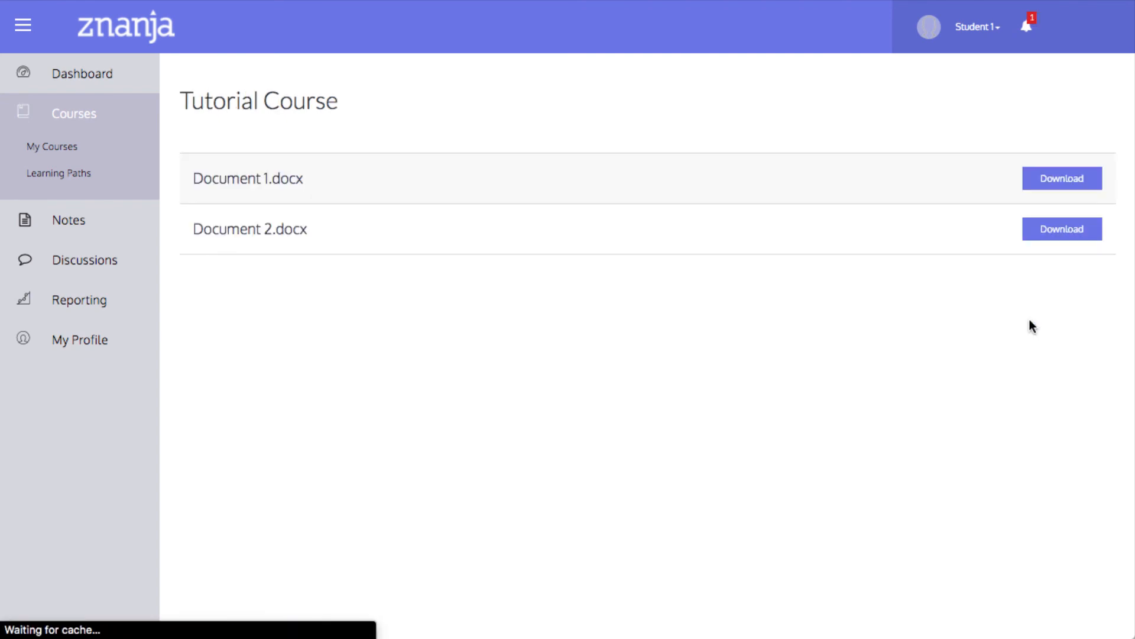